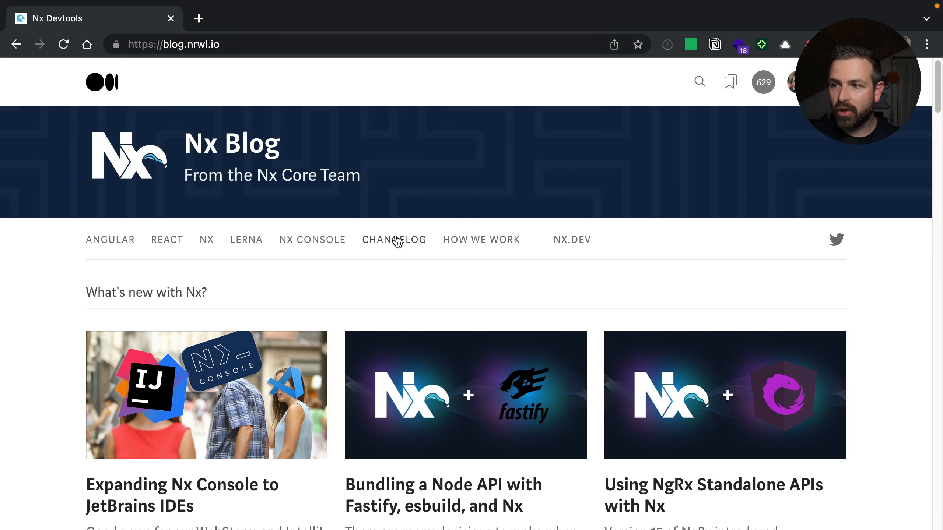
From the blog's changelog, bring up the 'Nx 15.7 — Node Support, Angular LTS, Lockfile Pruning' article.
click(394, 240)
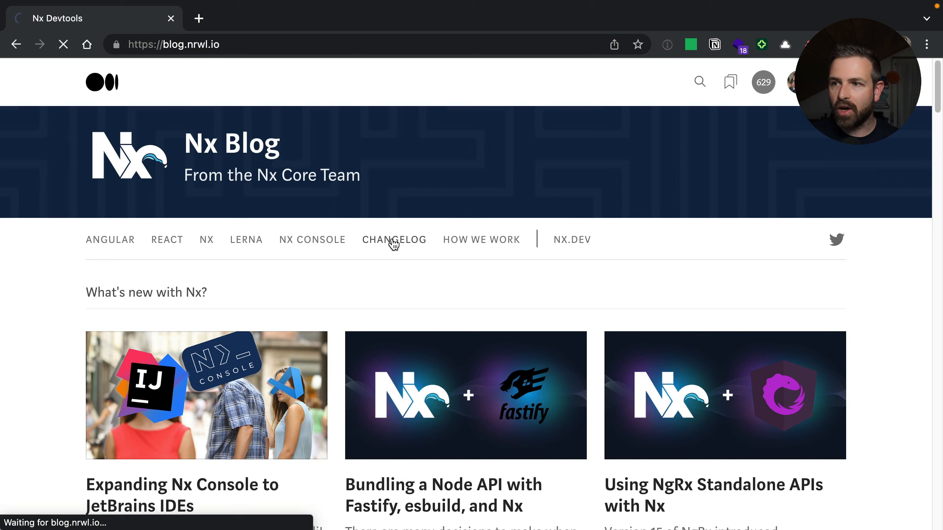
click(394, 239)
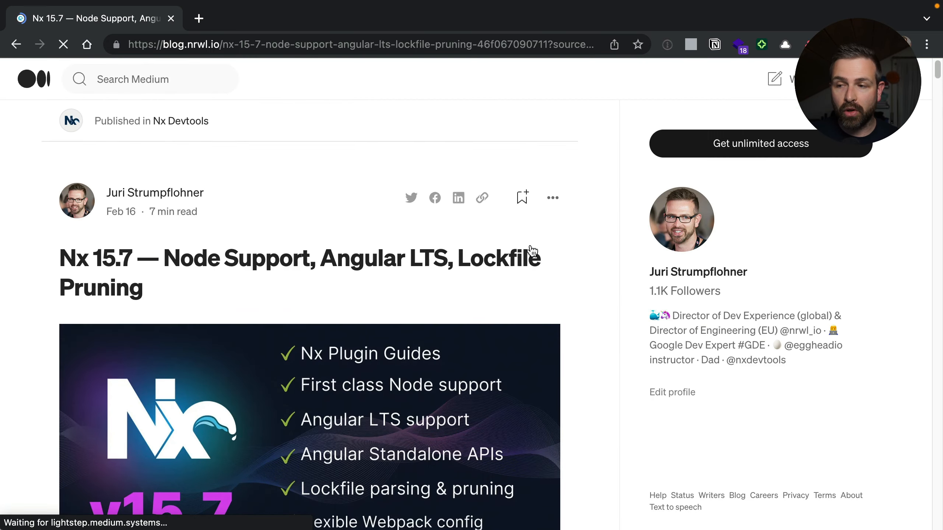
scroll(down, 3)
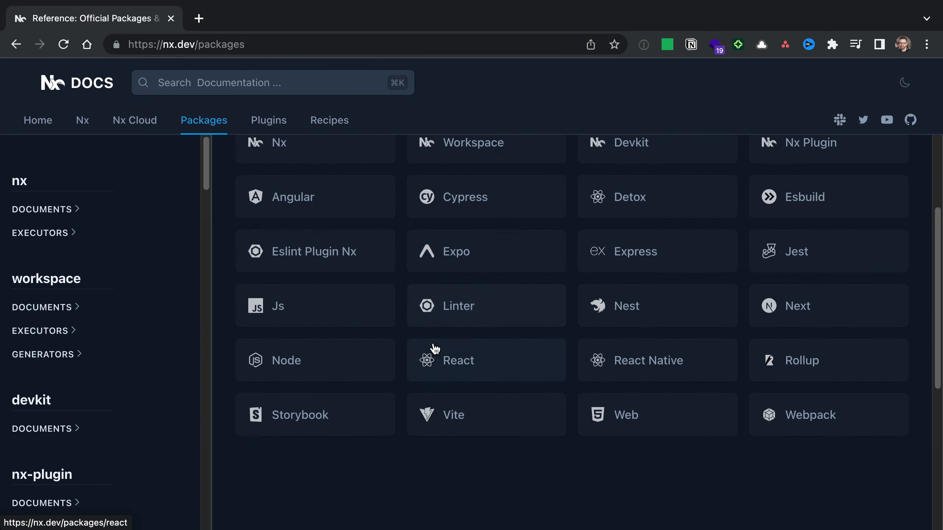
From the React package reference on nx.dev, view the library generator's options and read through them.
click(457, 360)
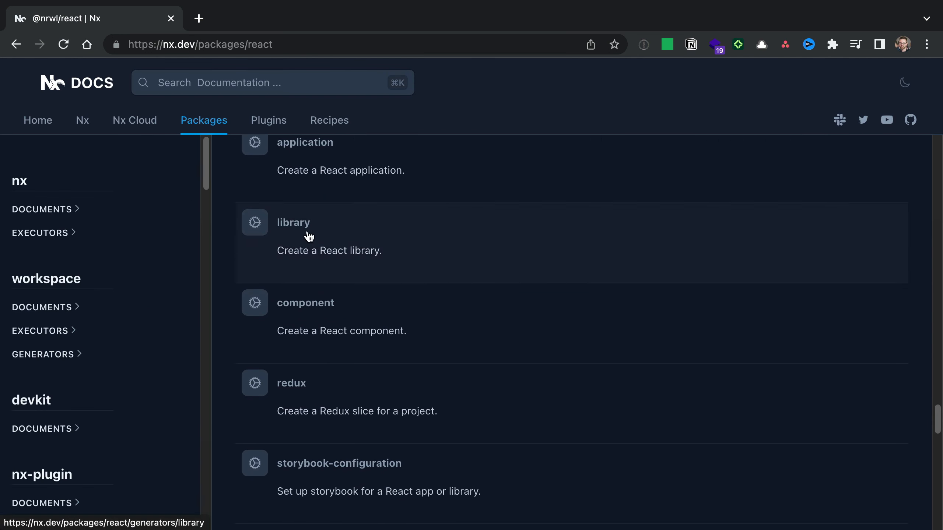
click(293, 223)
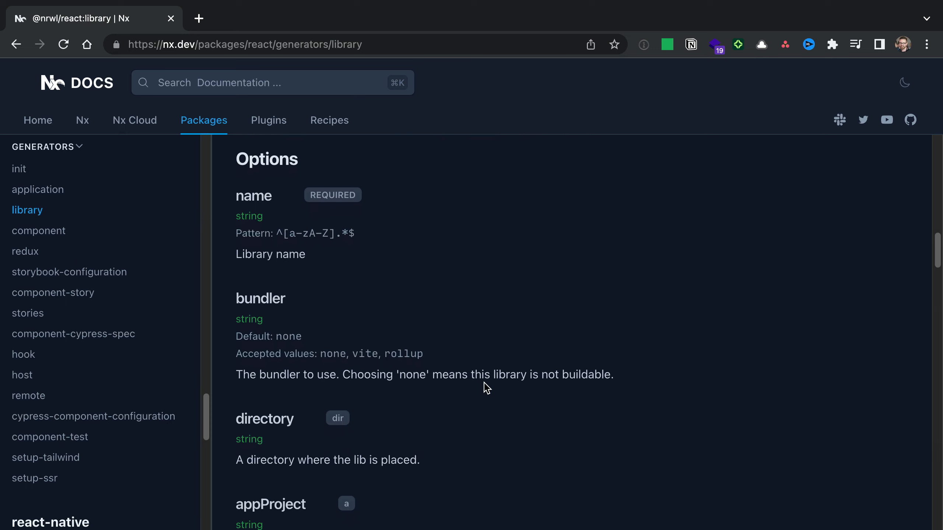
scroll(down, 3)
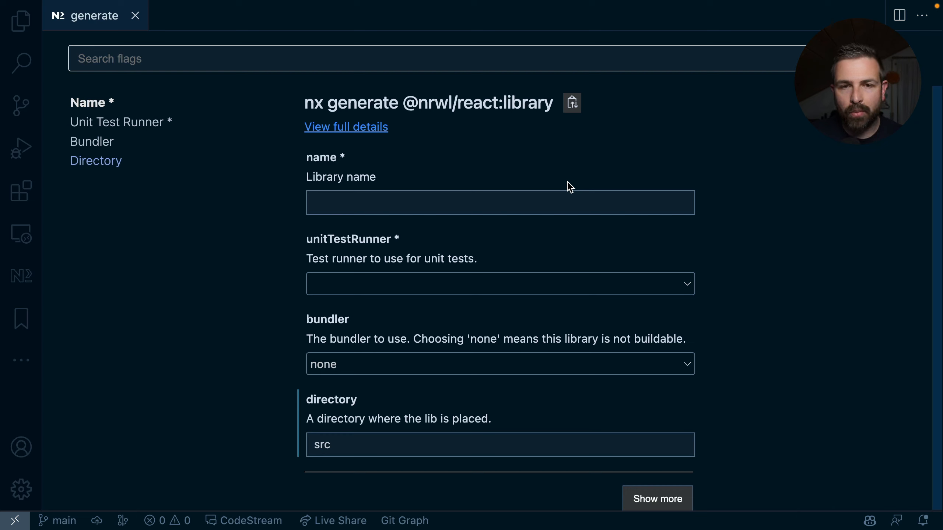
mouse_move(562, 188)
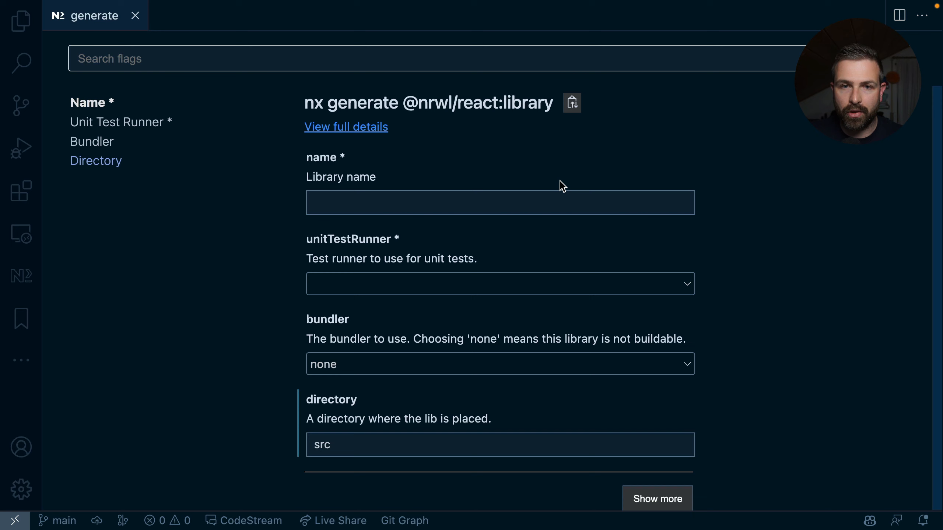
mouse_move(695, 489)
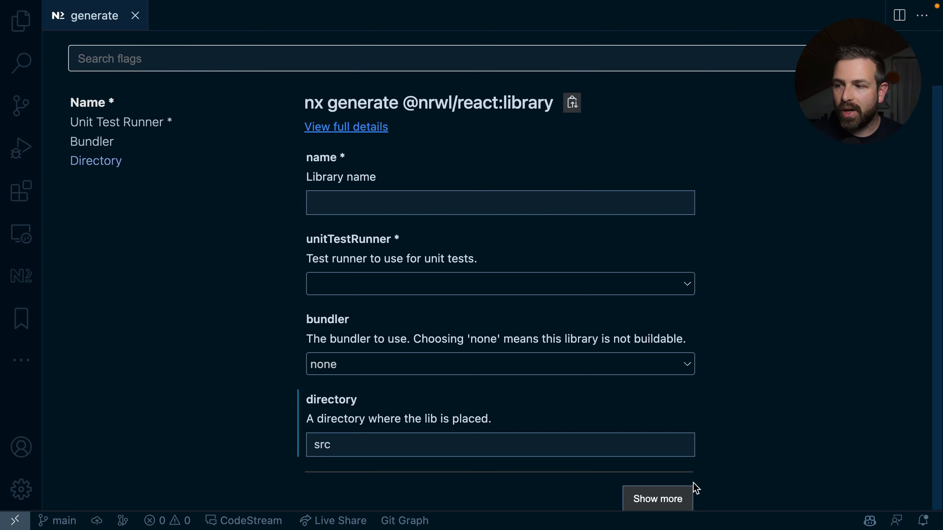
click(657, 499)
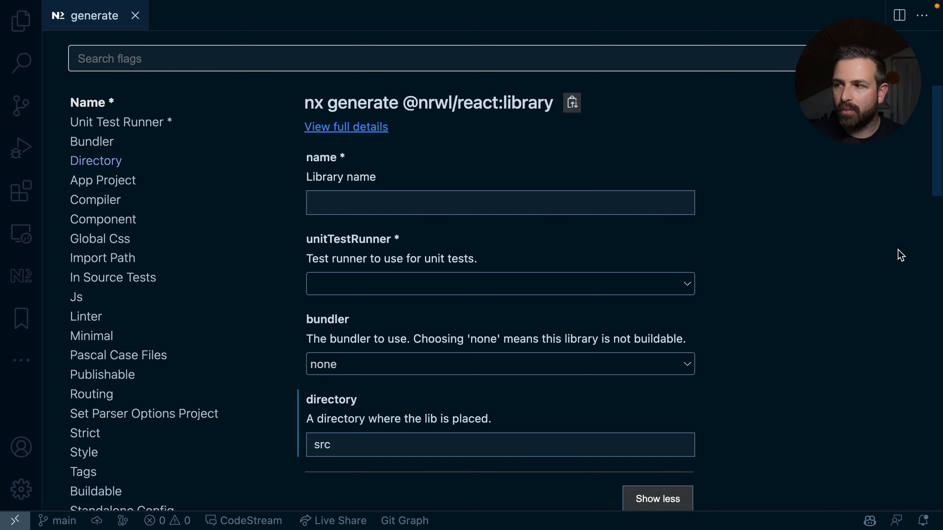
scroll(down, 3)
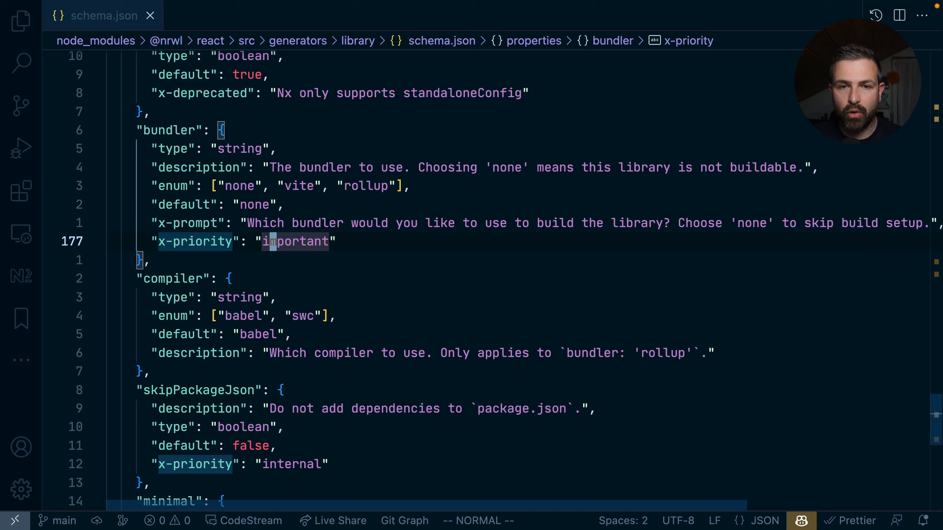
Edit the bundler property's x-priority value in the React library generator's schema.json.
text(inter)
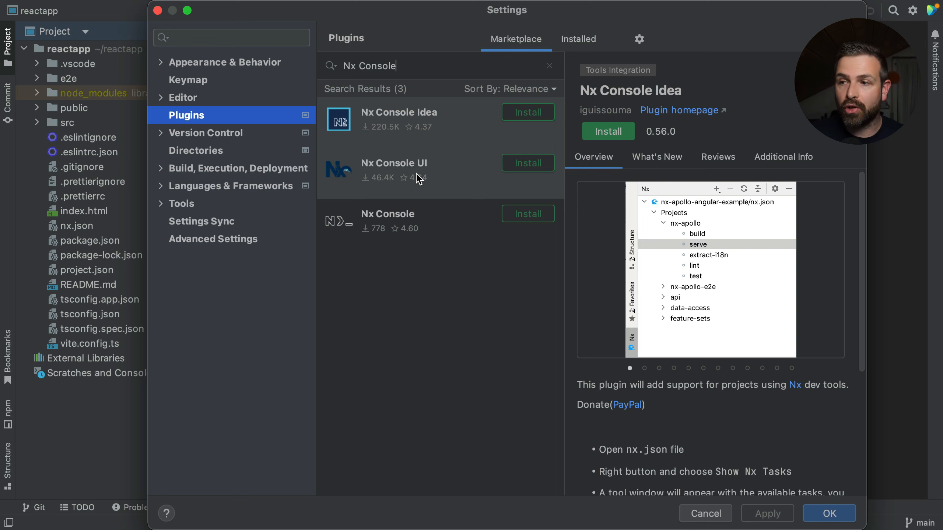
Review the official Nx Console plugin details in WebStorm's plugin marketplace and return to the project.
click(388, 214)
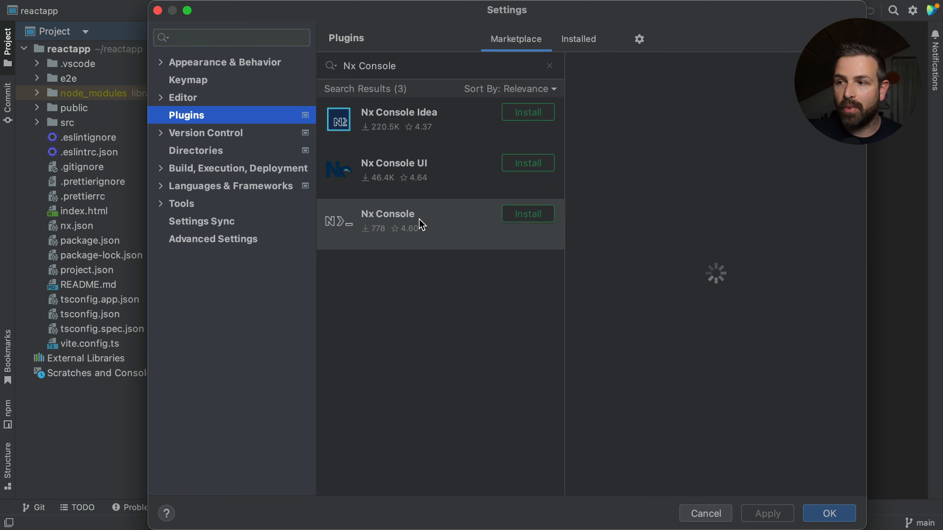
click(388, 215)
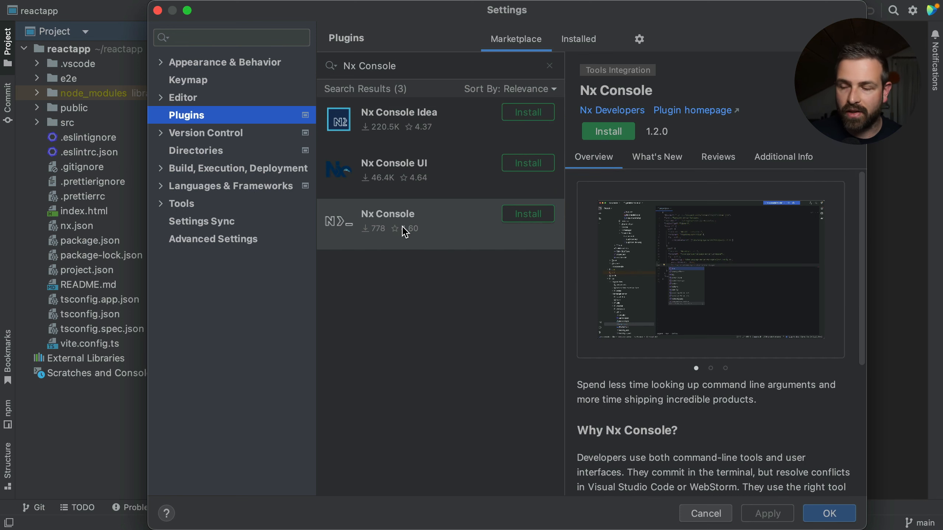
click(704, 513)
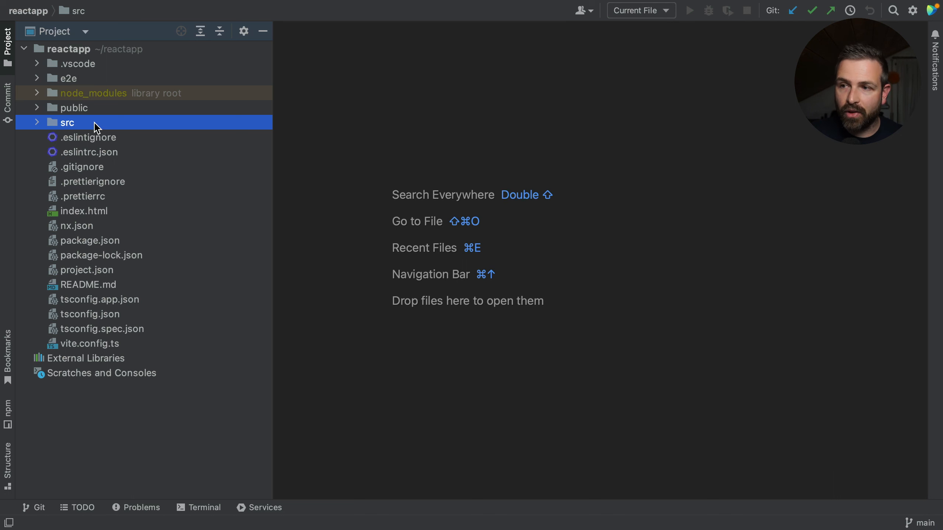
right_click(67, 123)
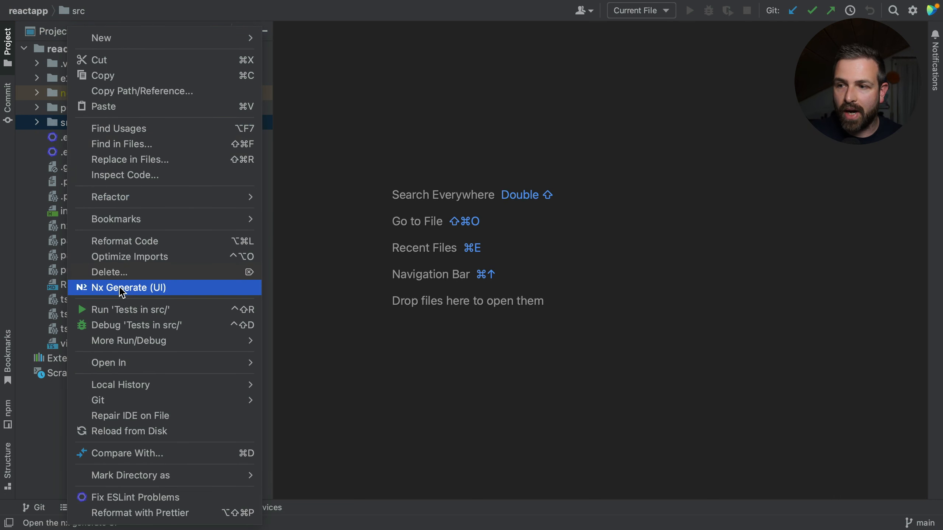
click(128, 287)
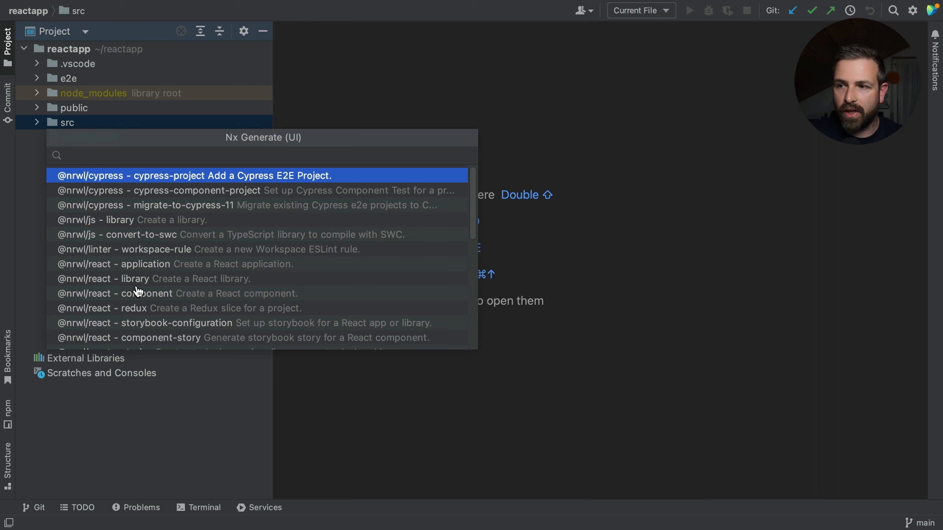
text(compon)
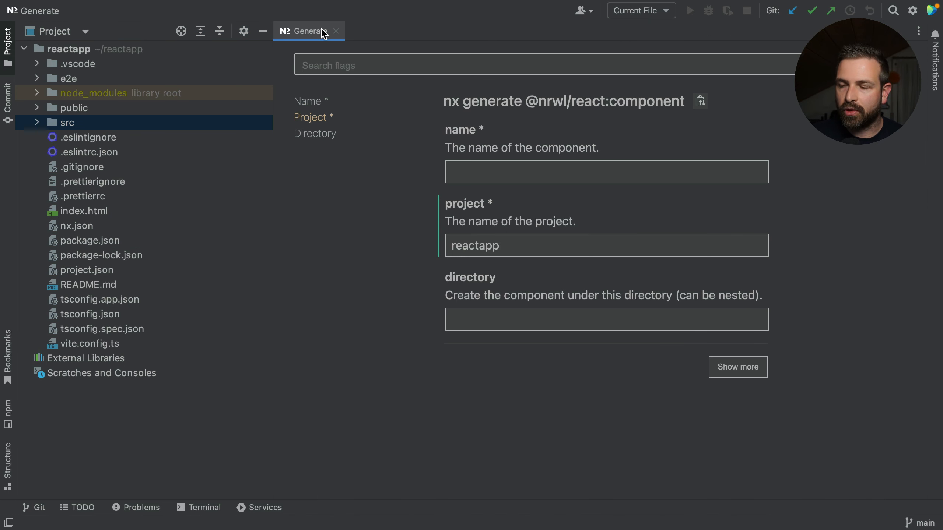
mouse_move(165, 180)
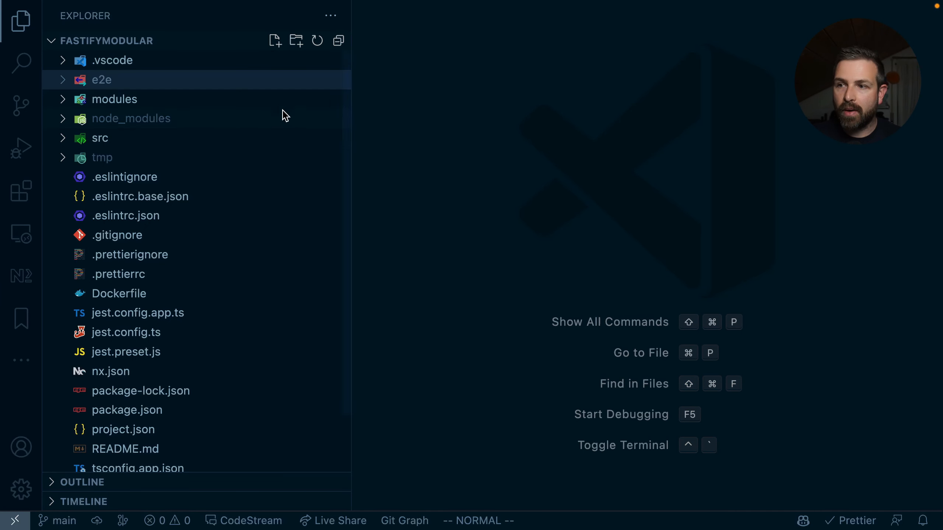
Inspect app.ts, the contacts module's entry file and modules-contacts.ts, then go back to app.ts.
click(100, 137)
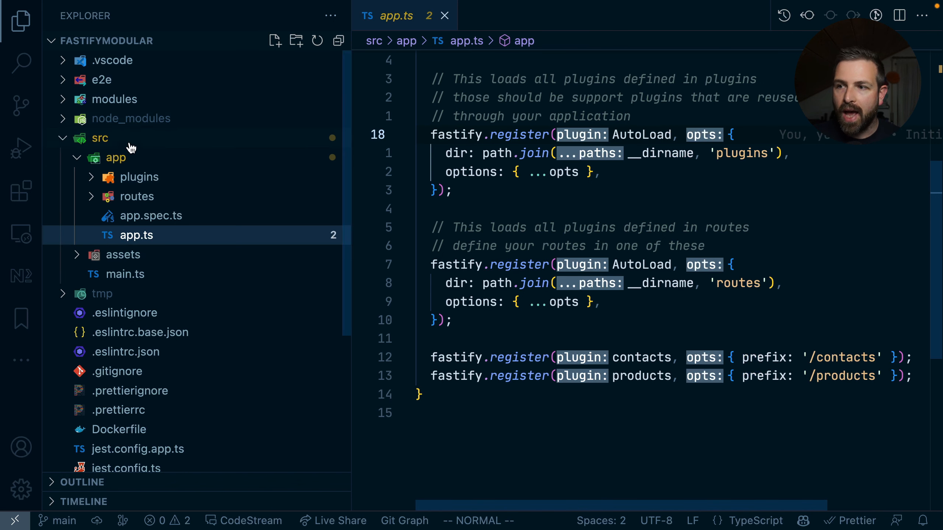
click(113, 100)
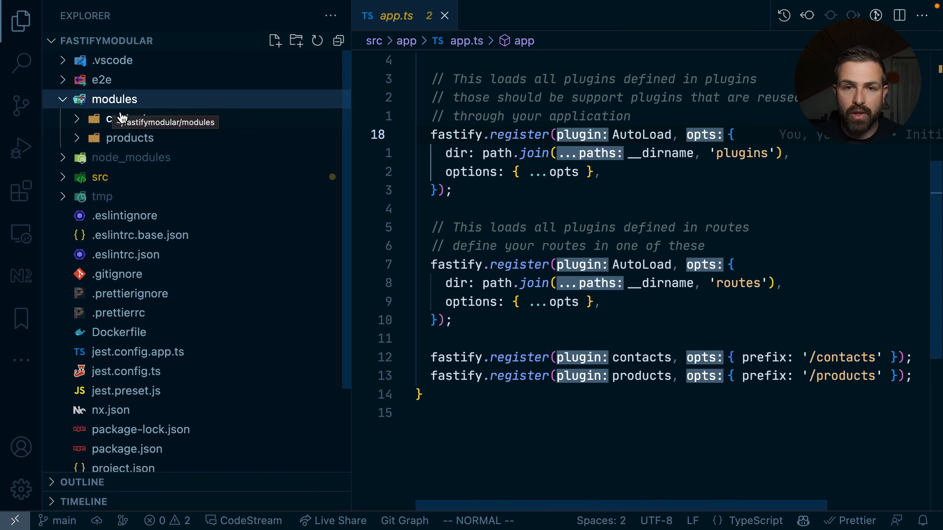
click(128, 119)
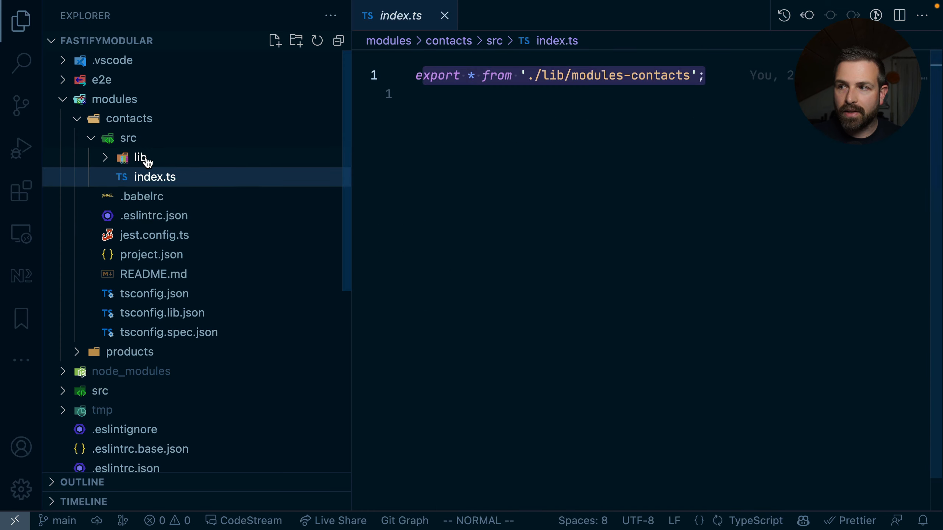
click(140, 157)
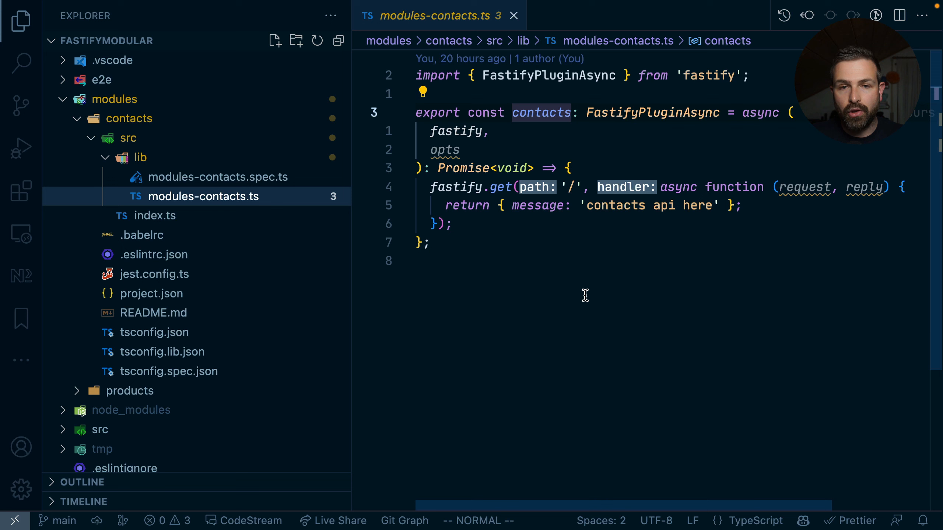
click(113, 100)
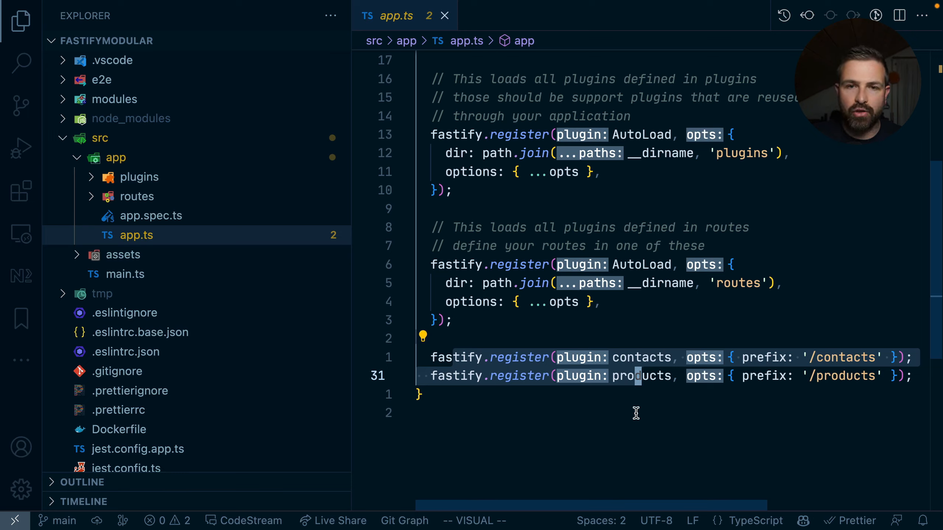
Search the Command Palette for 'full gr' to find Nx: Show full project graph.
text(full gr)
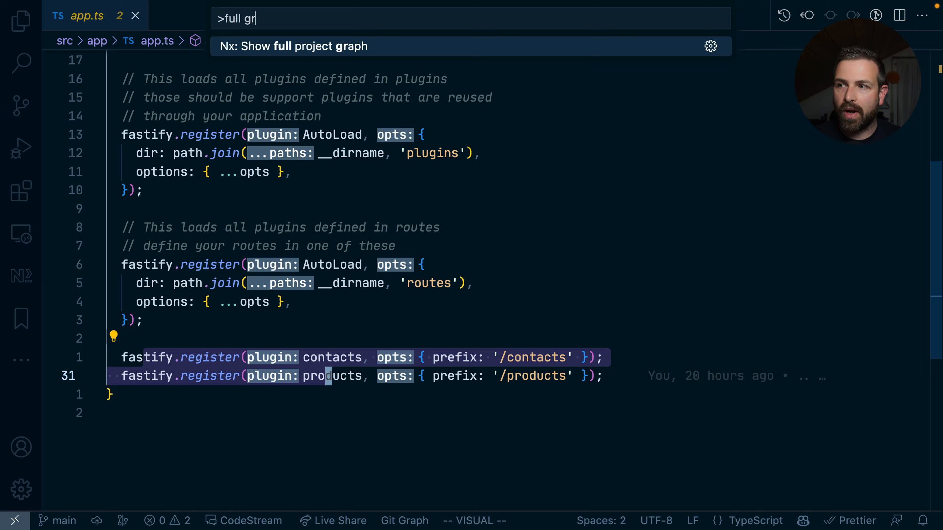
Run 'Nx: Show full project graph' for the fastifymodular workspace.
click(293, 46)
text(npx)
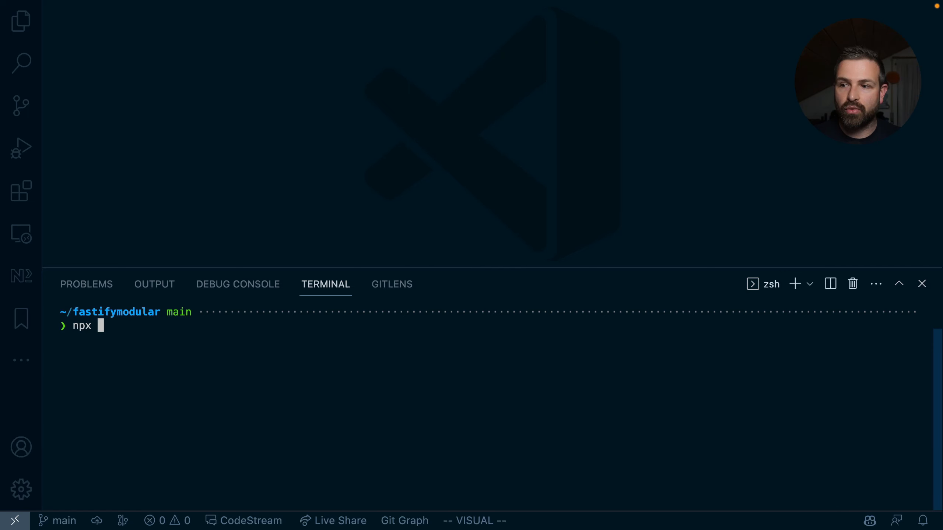
Run npx nx build and expand dist/fastifymodular's modules folder with contacts and products.
text(nx)
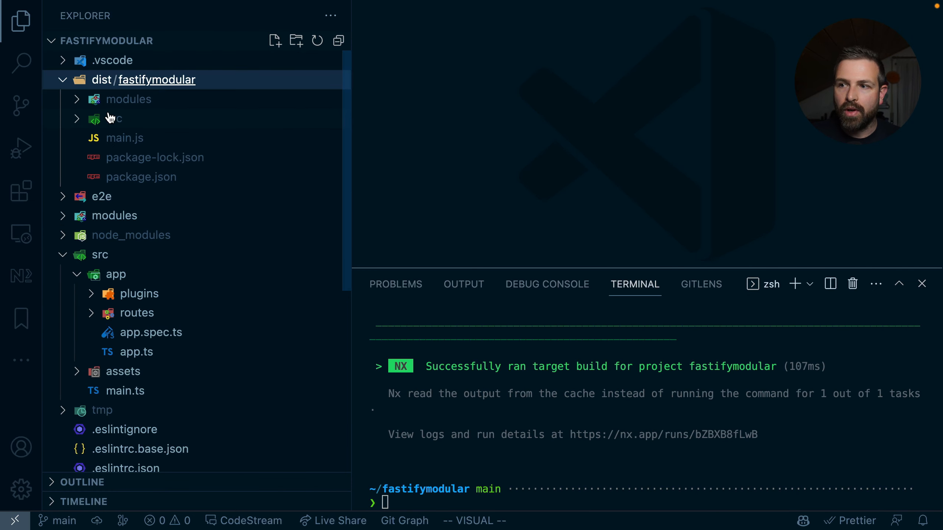
click(128, 99)
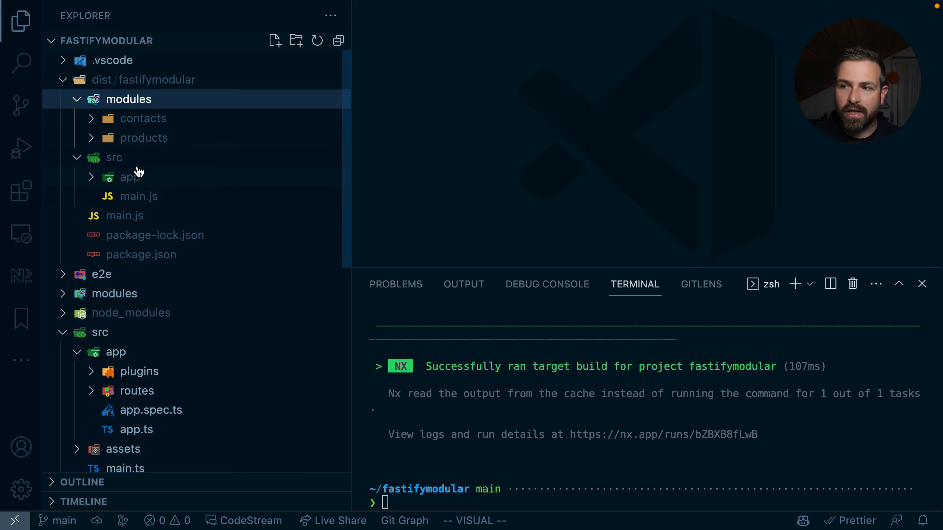
mouse_move(161, 123)
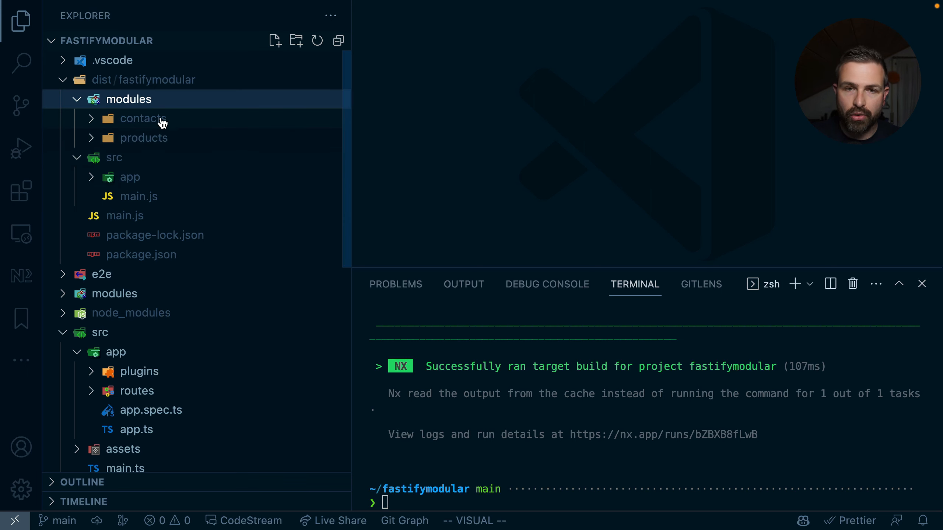
mouse_move(153, 242)
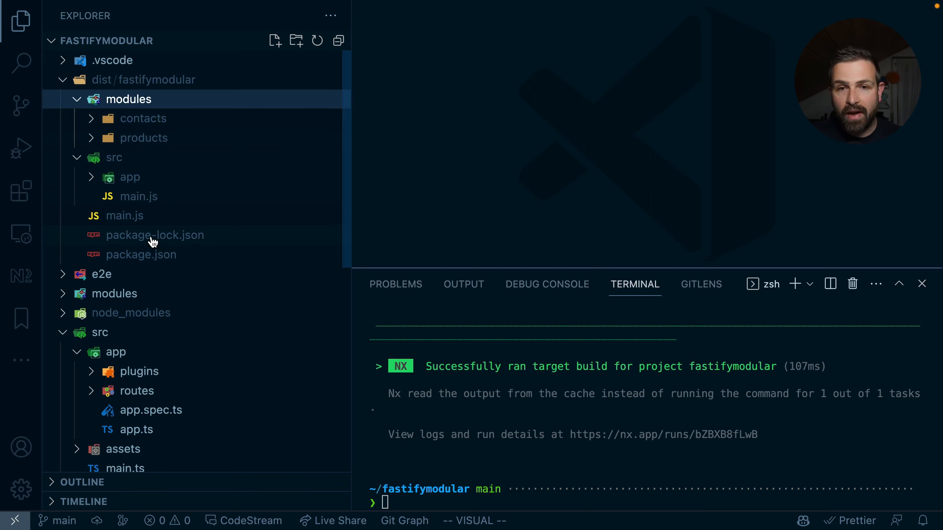
mouse_move(154, 235)
text(npx n)
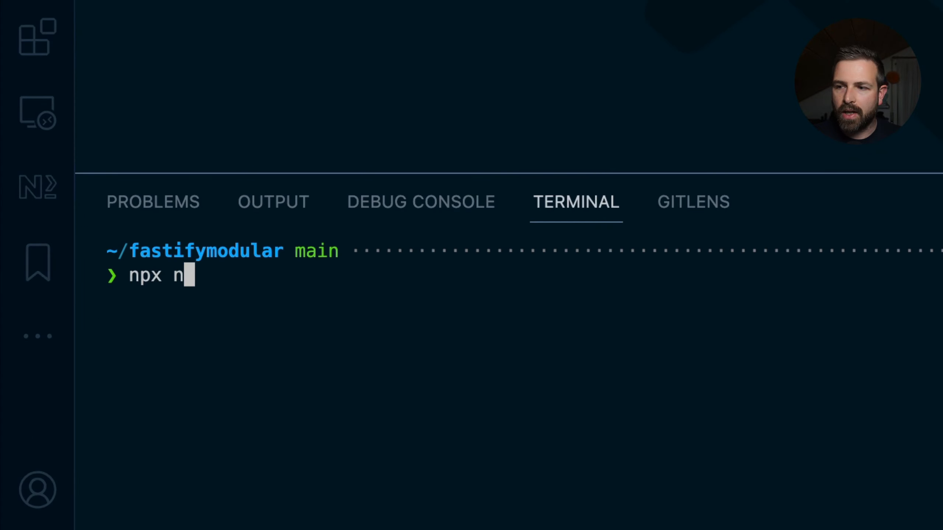
Start npx nx docker-build, then read down the Storybook 'Component Story Format 3 is here' post.
text(x docker-buidl)
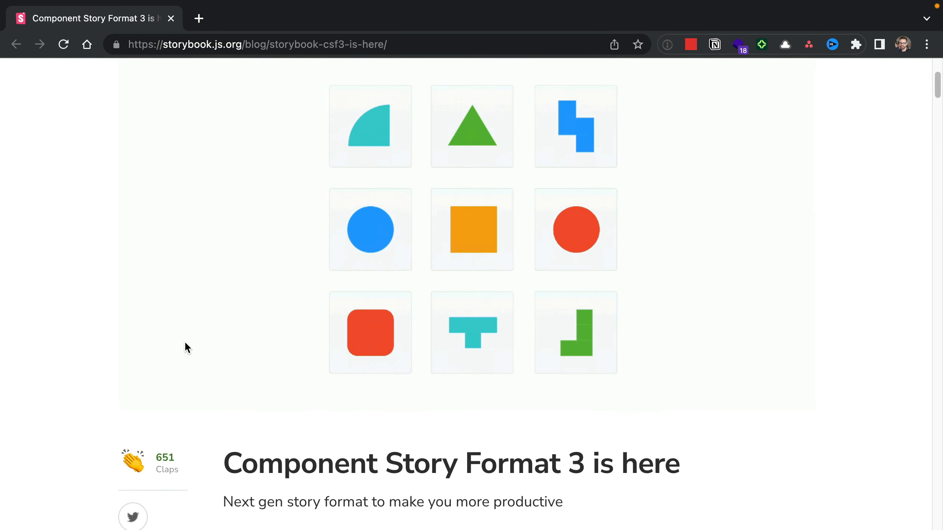
scroll(down, 3)
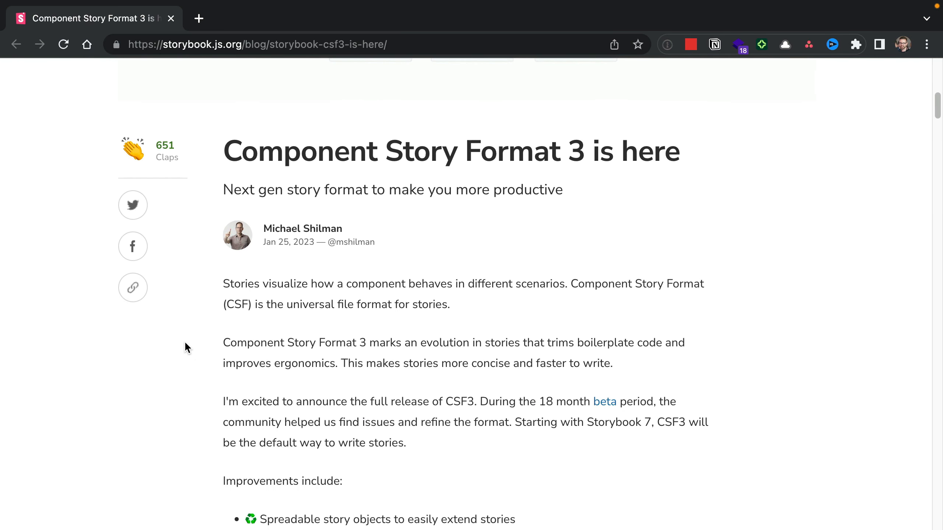
scroll(down, 3)
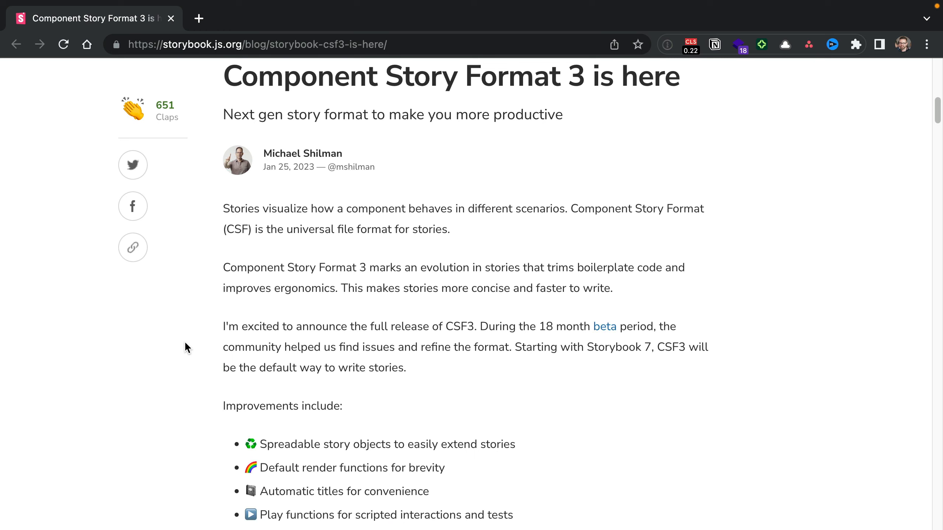